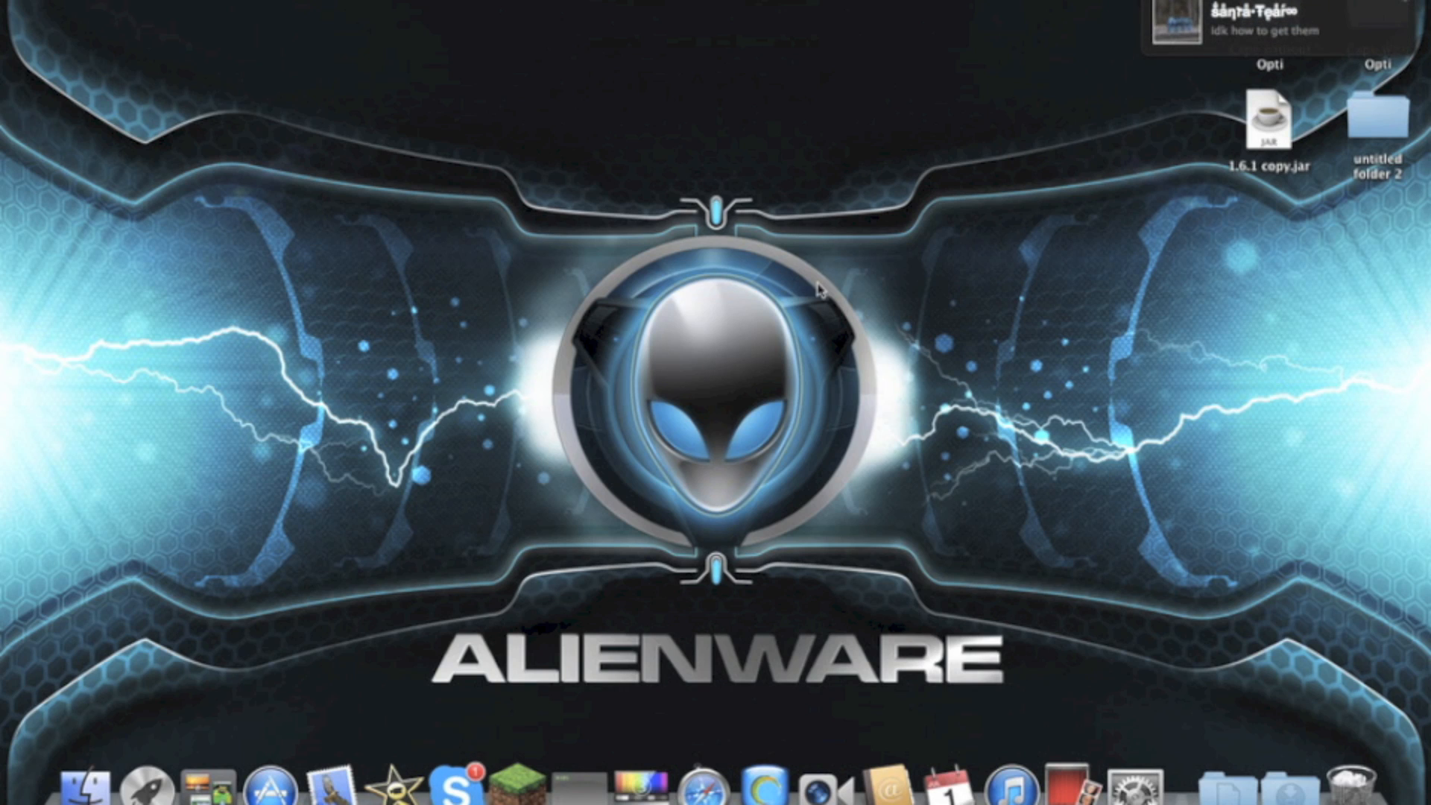
mouse_move(457, 717)
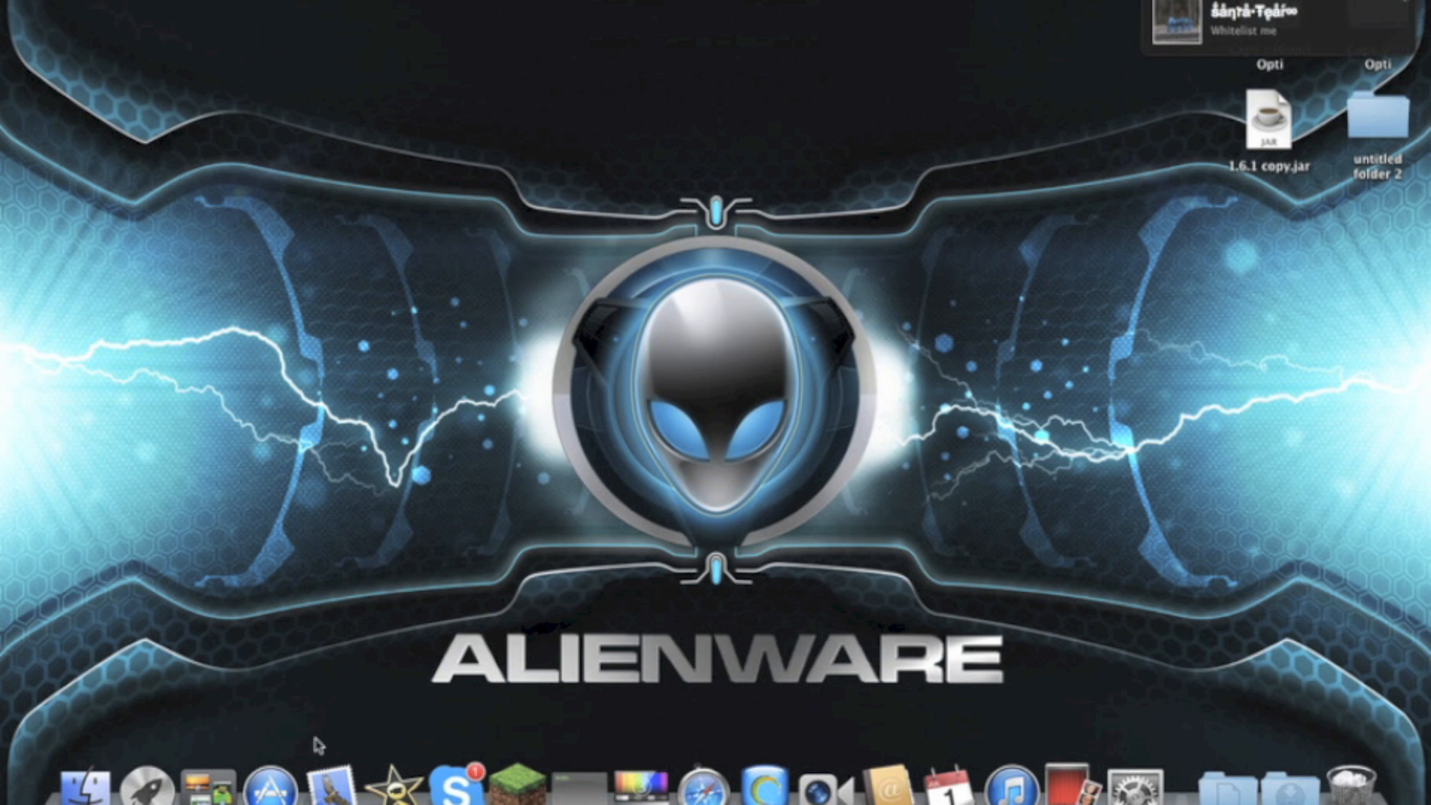
mouse_move(556, 385)
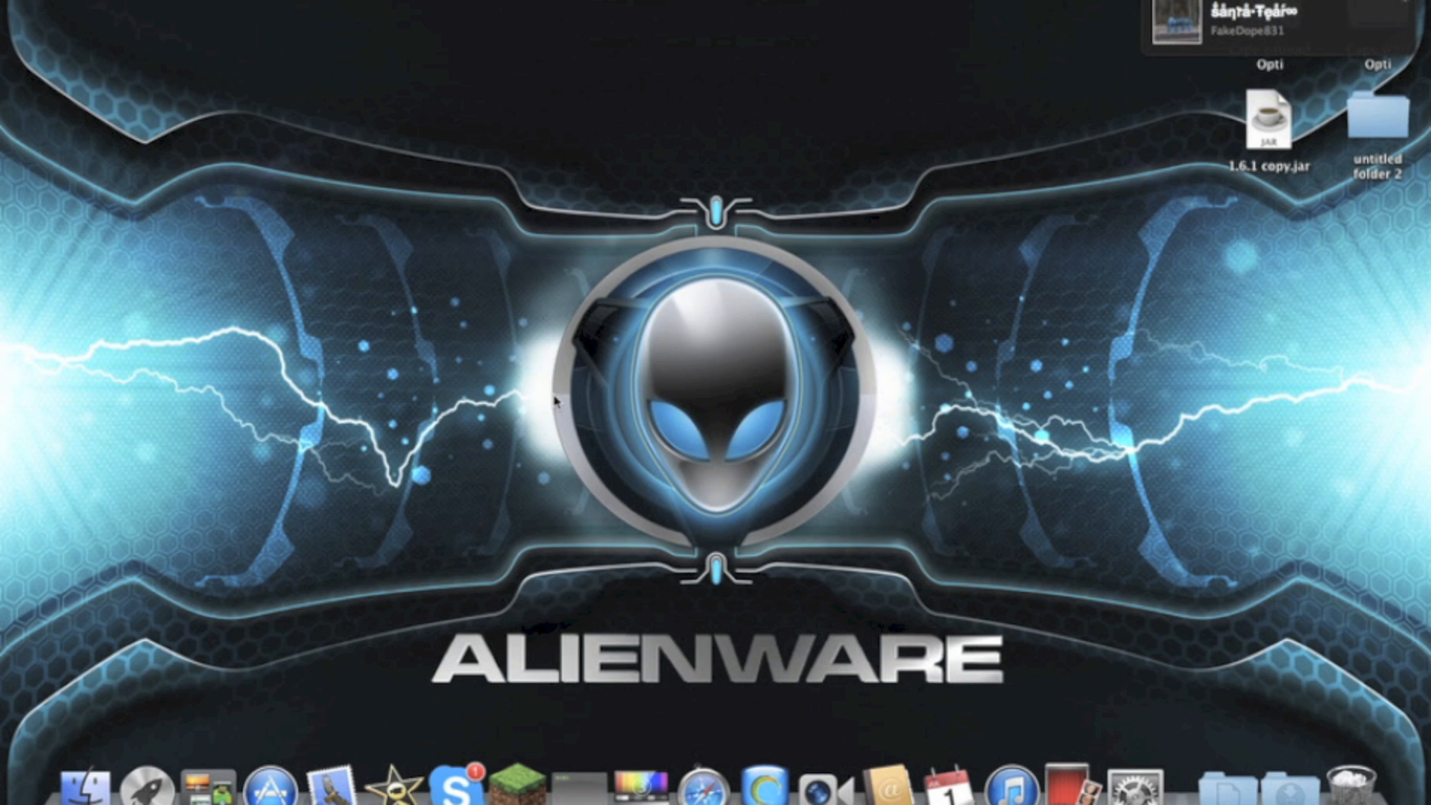
Open the minecraft folder in a Finder window, peek inside bin, then return
click(86, 789)
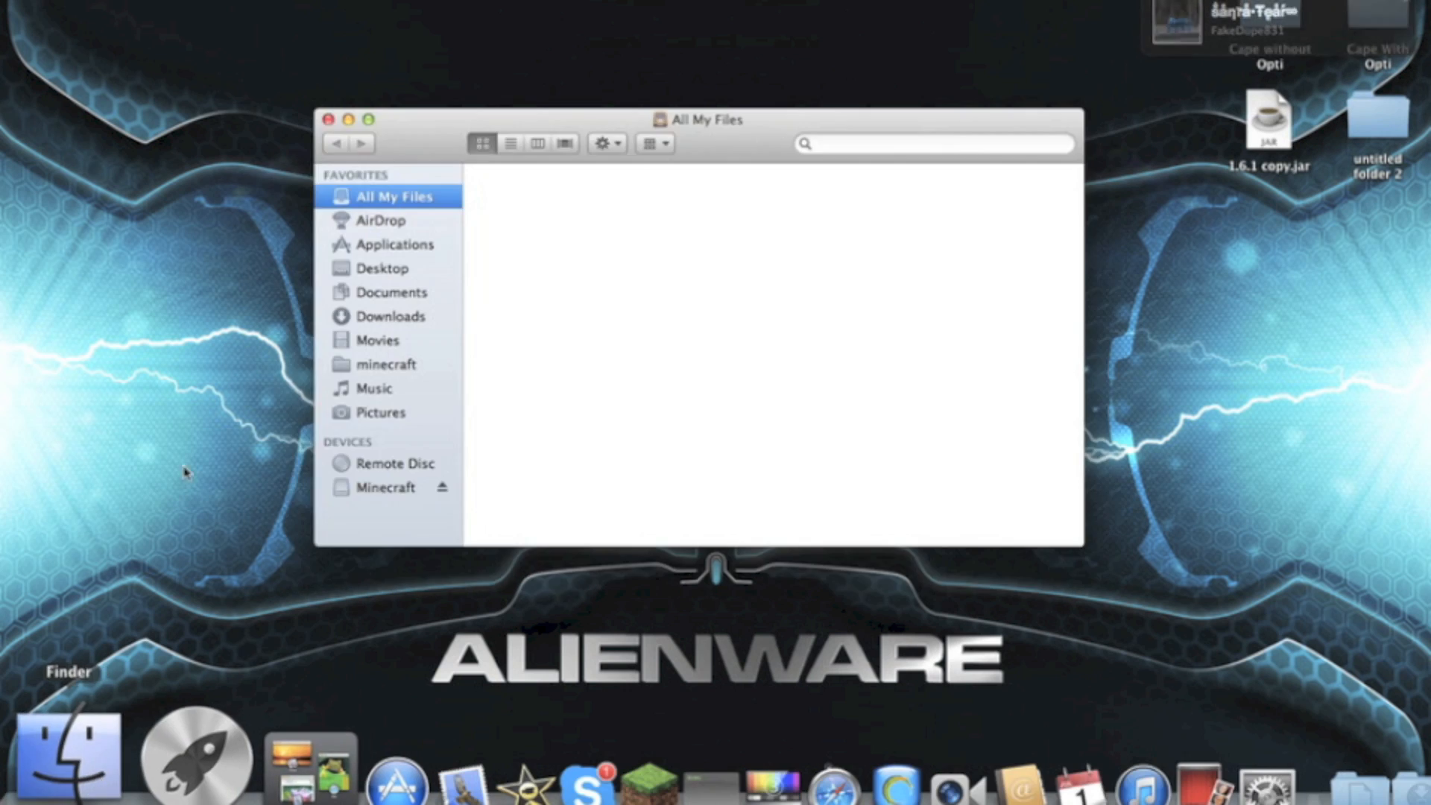
click(386, 363)
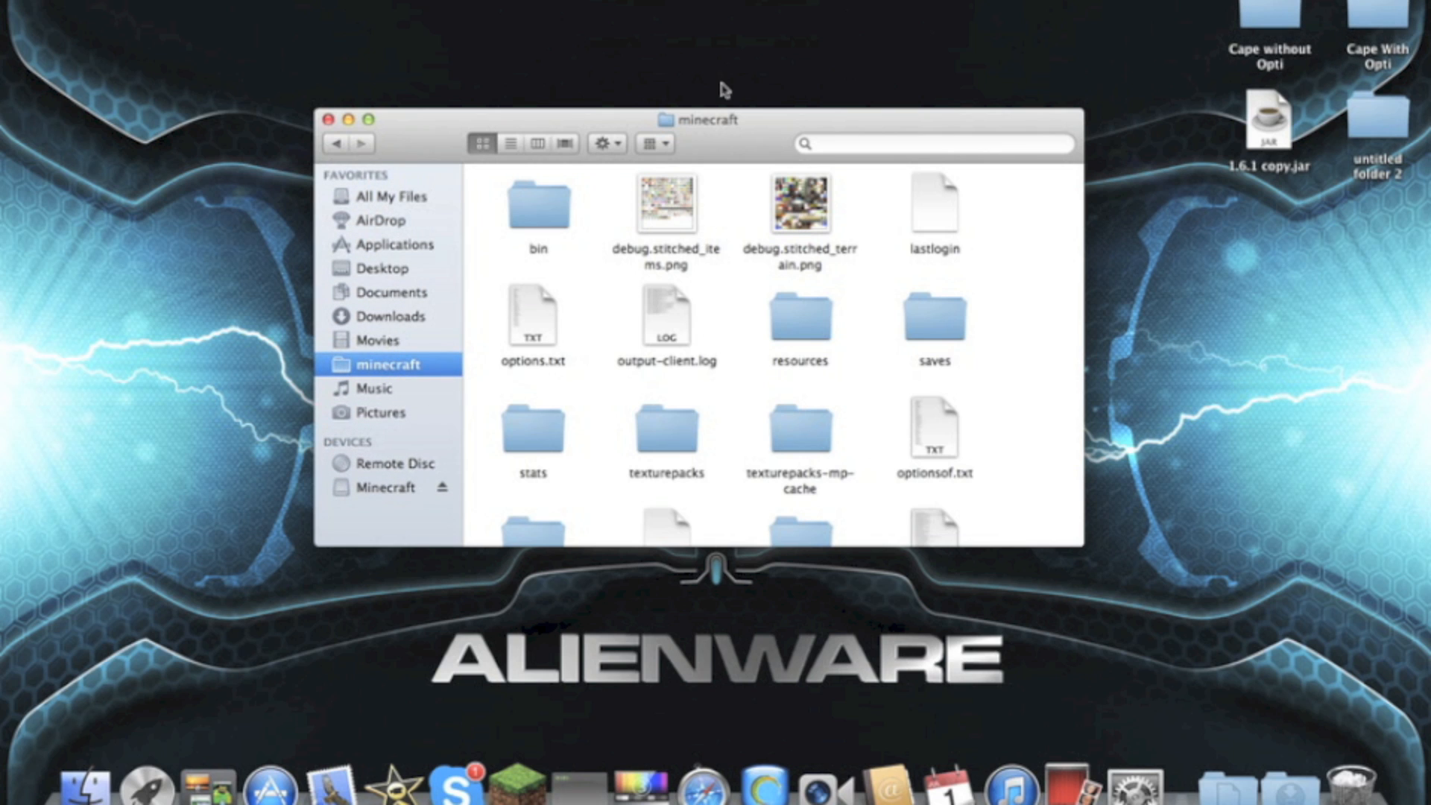
click(538, 204)
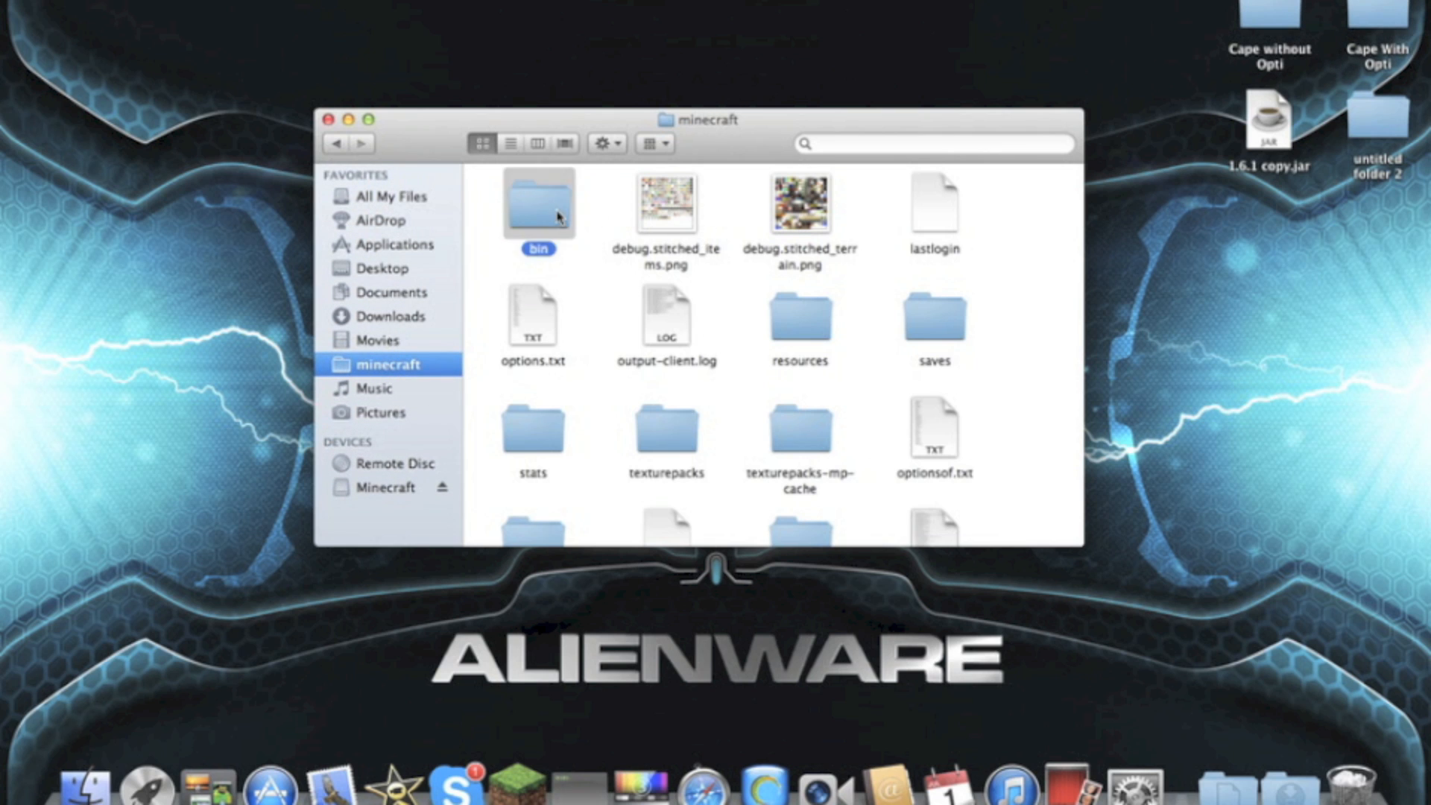
double_click(537, 203)
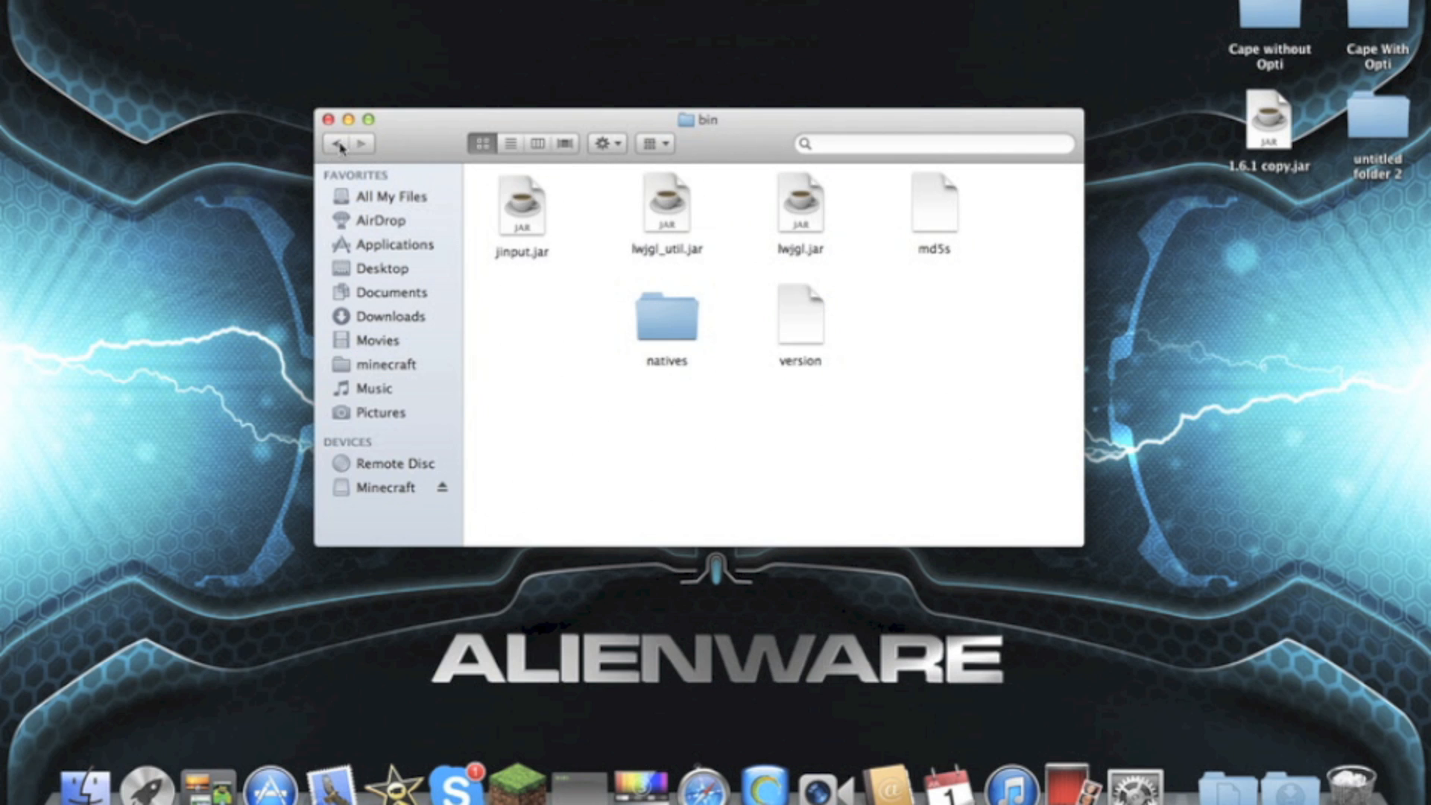
click(387, 363)
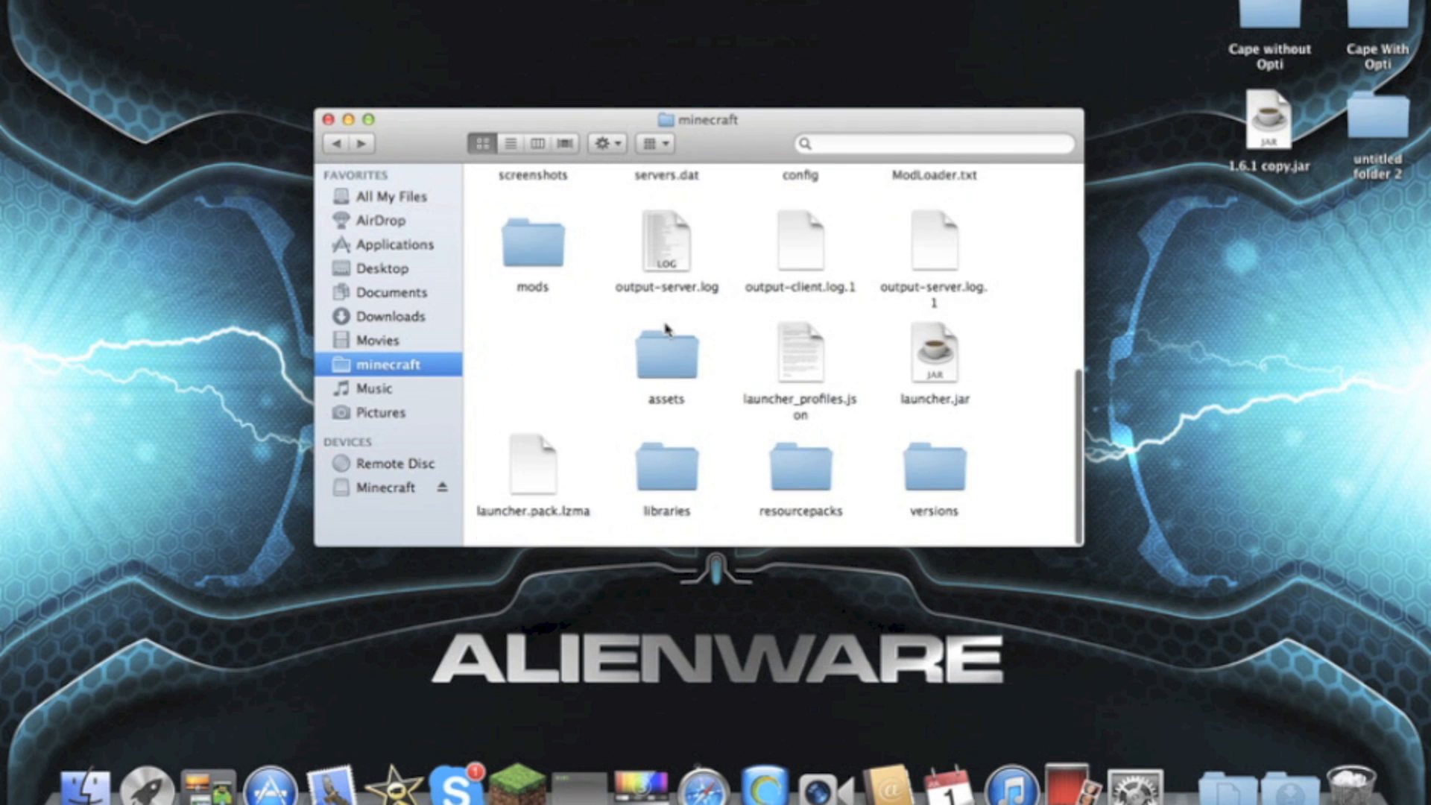
scroll(down, 3)
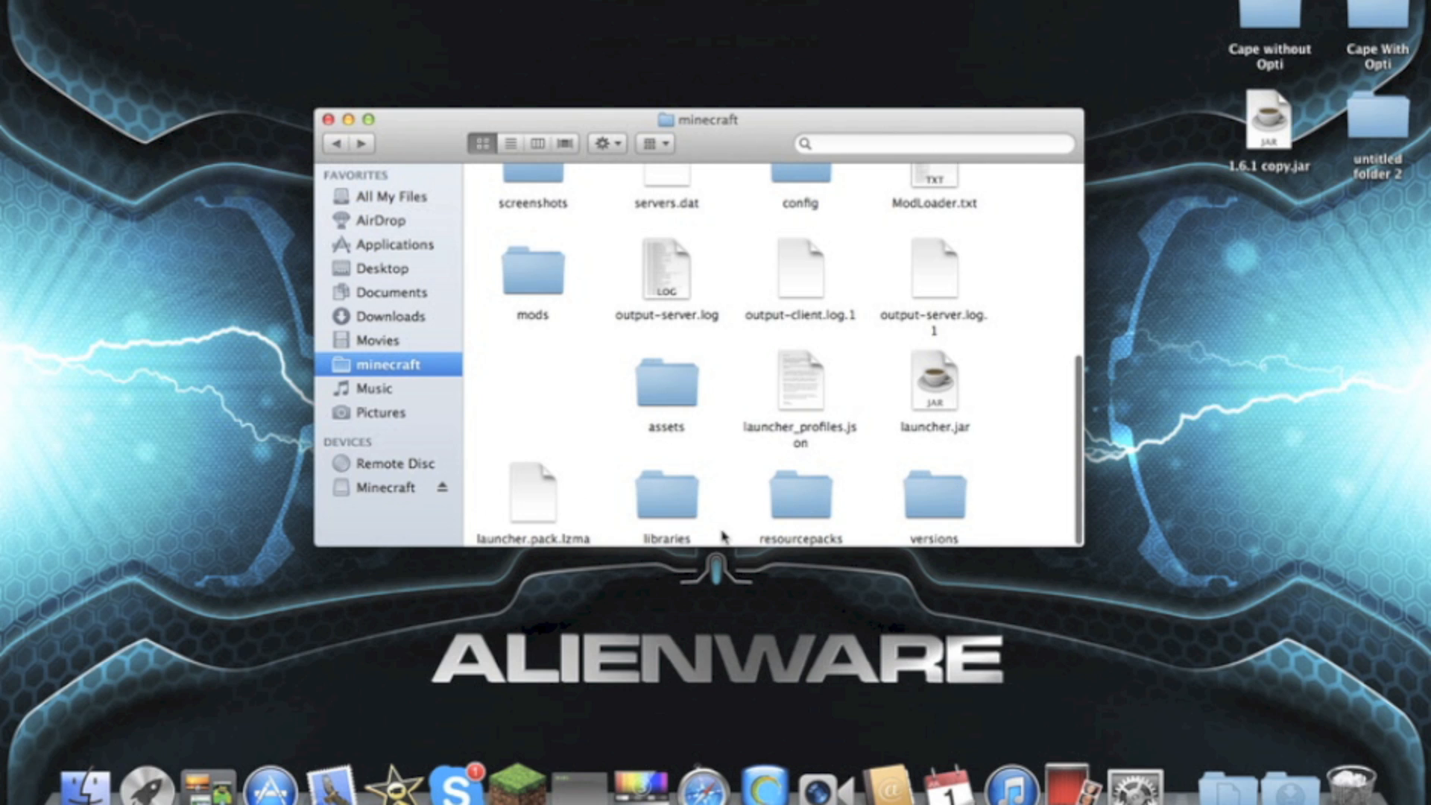
mouse_move(804, 500)
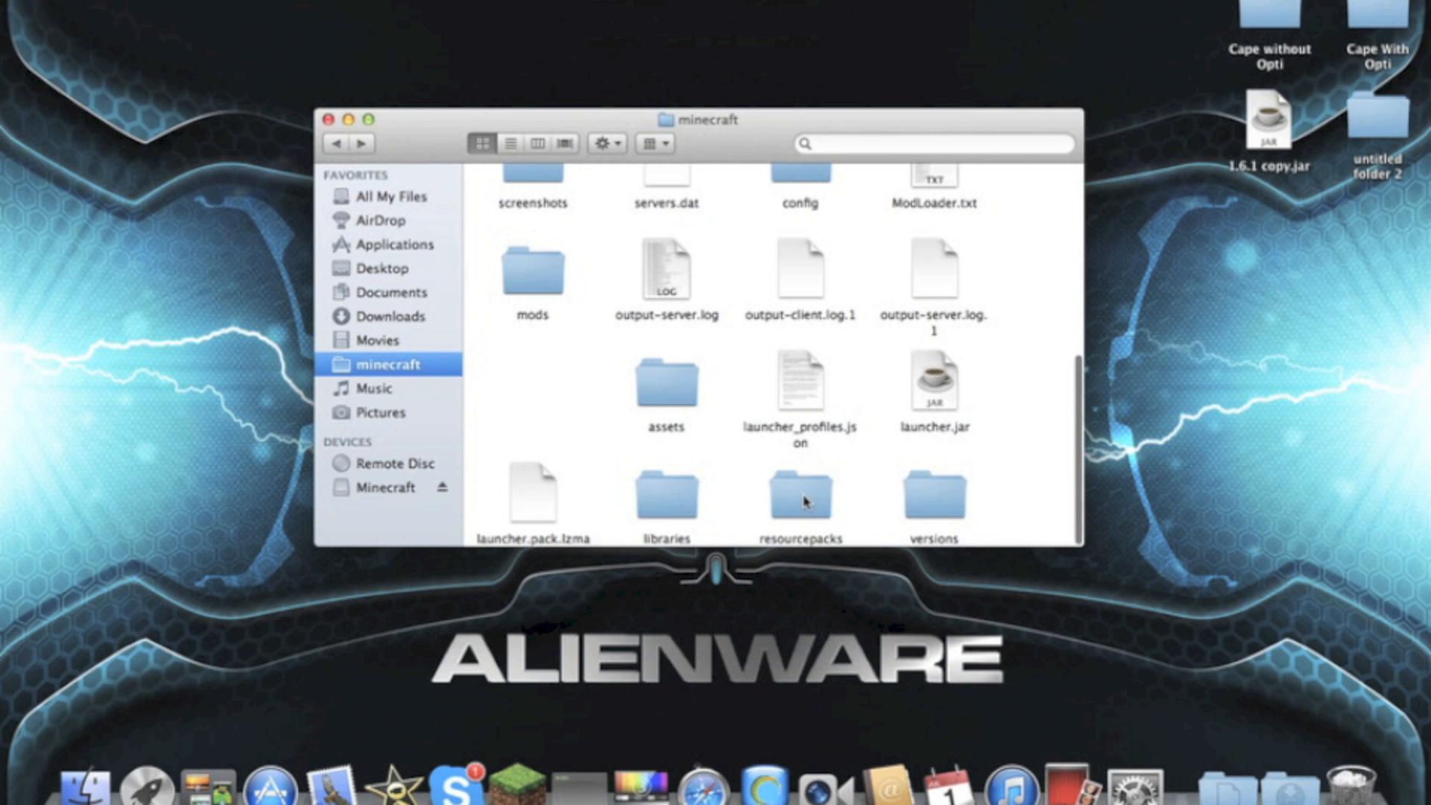
double_click(800, 491)
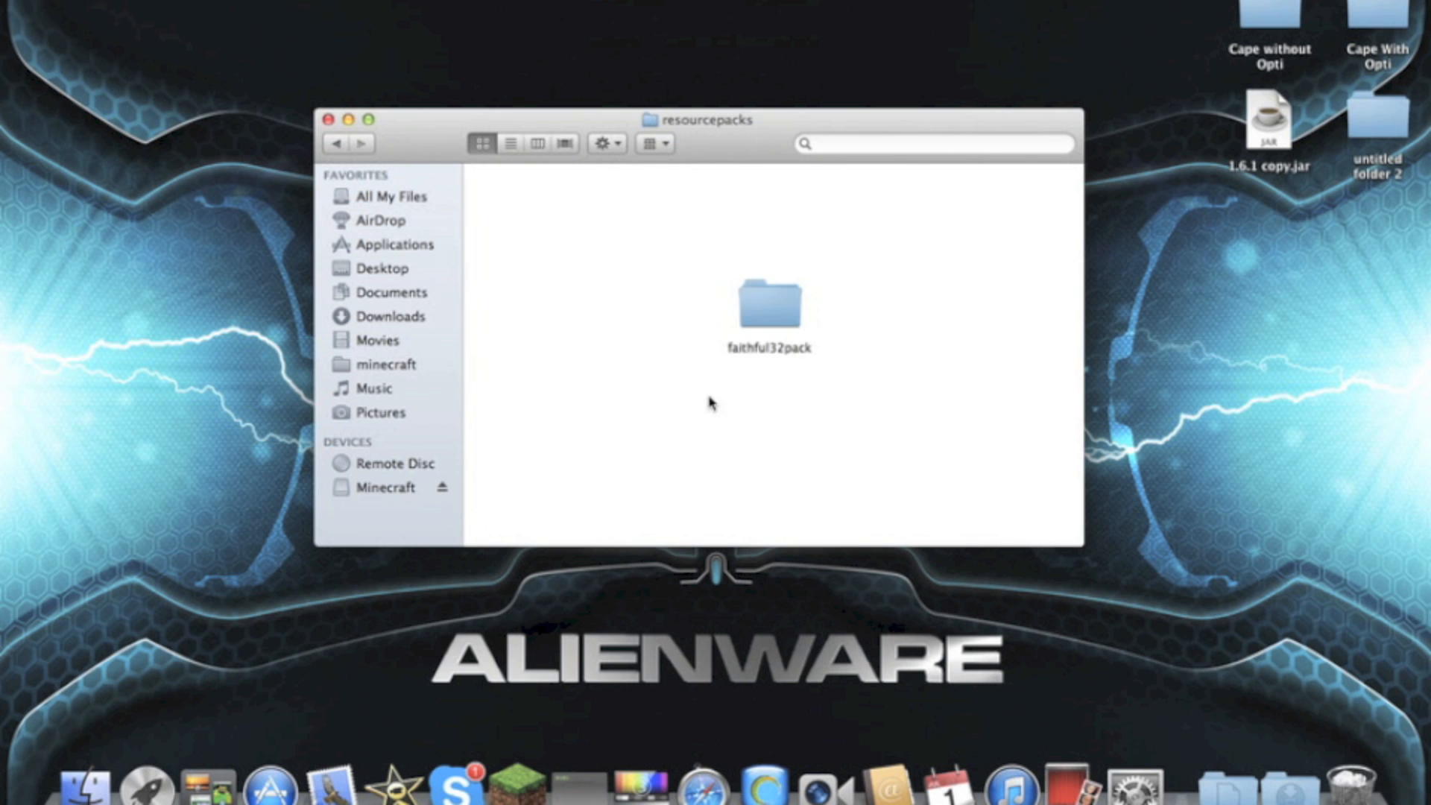
mouse_move(506, 228)
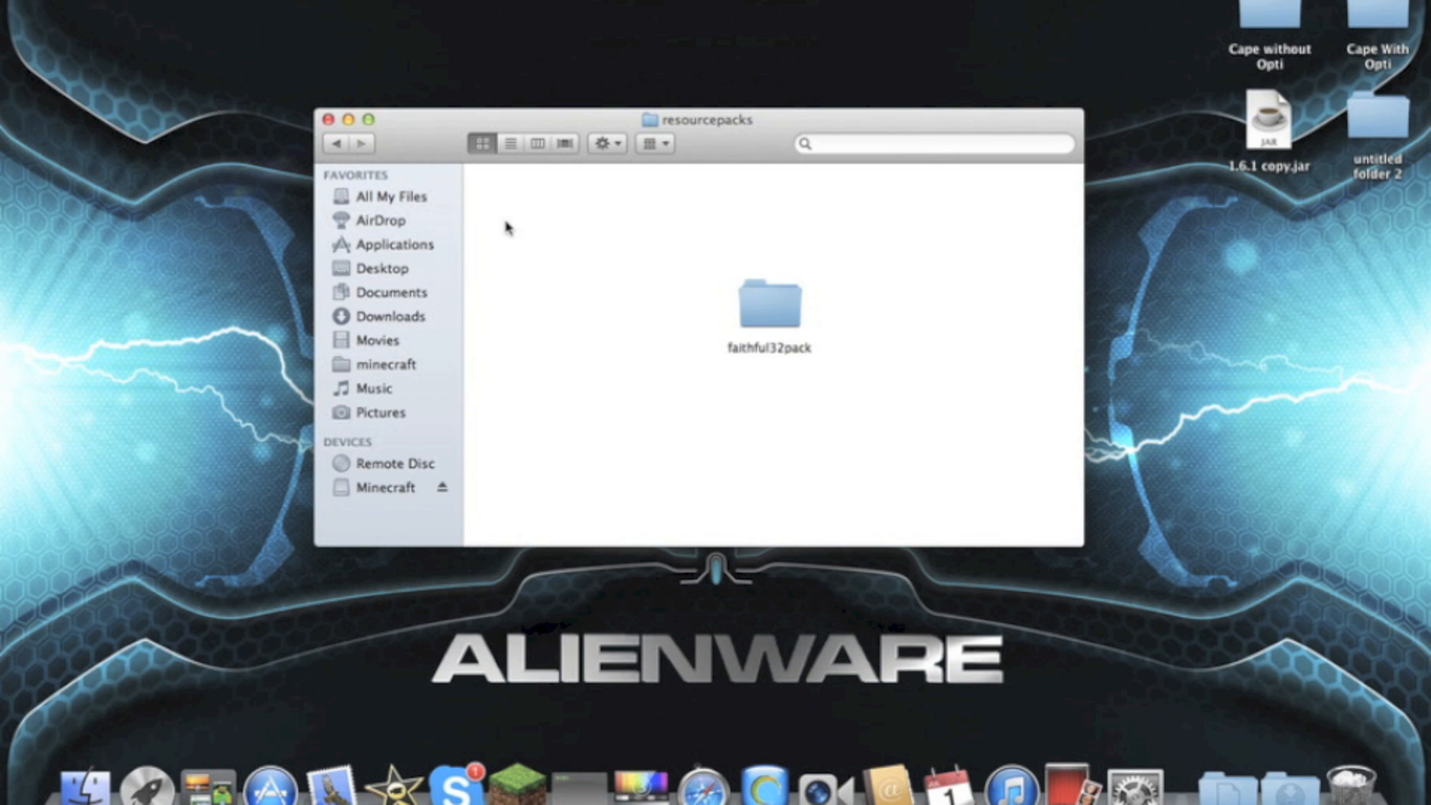
click(387, 363)
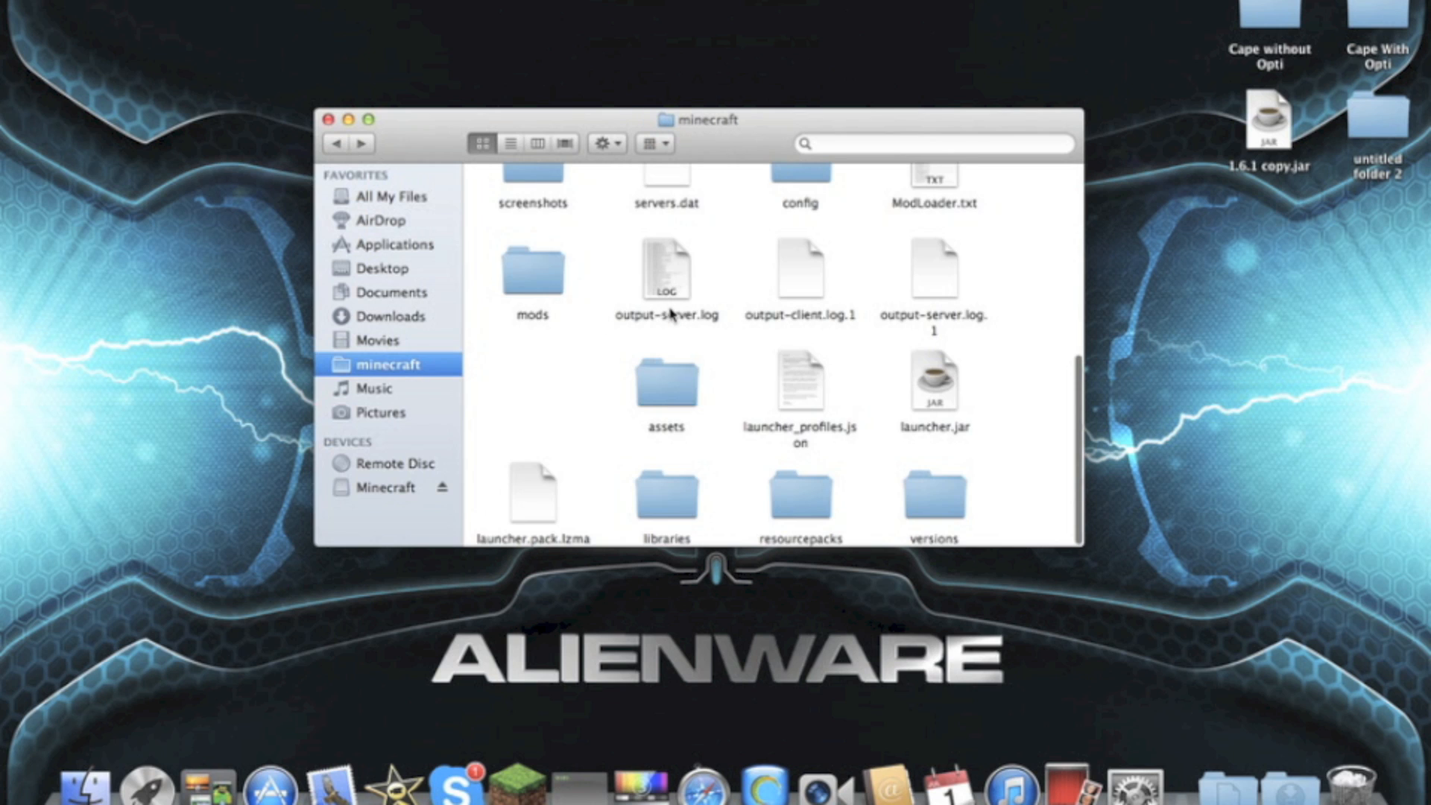
mouse_move(782, 459)
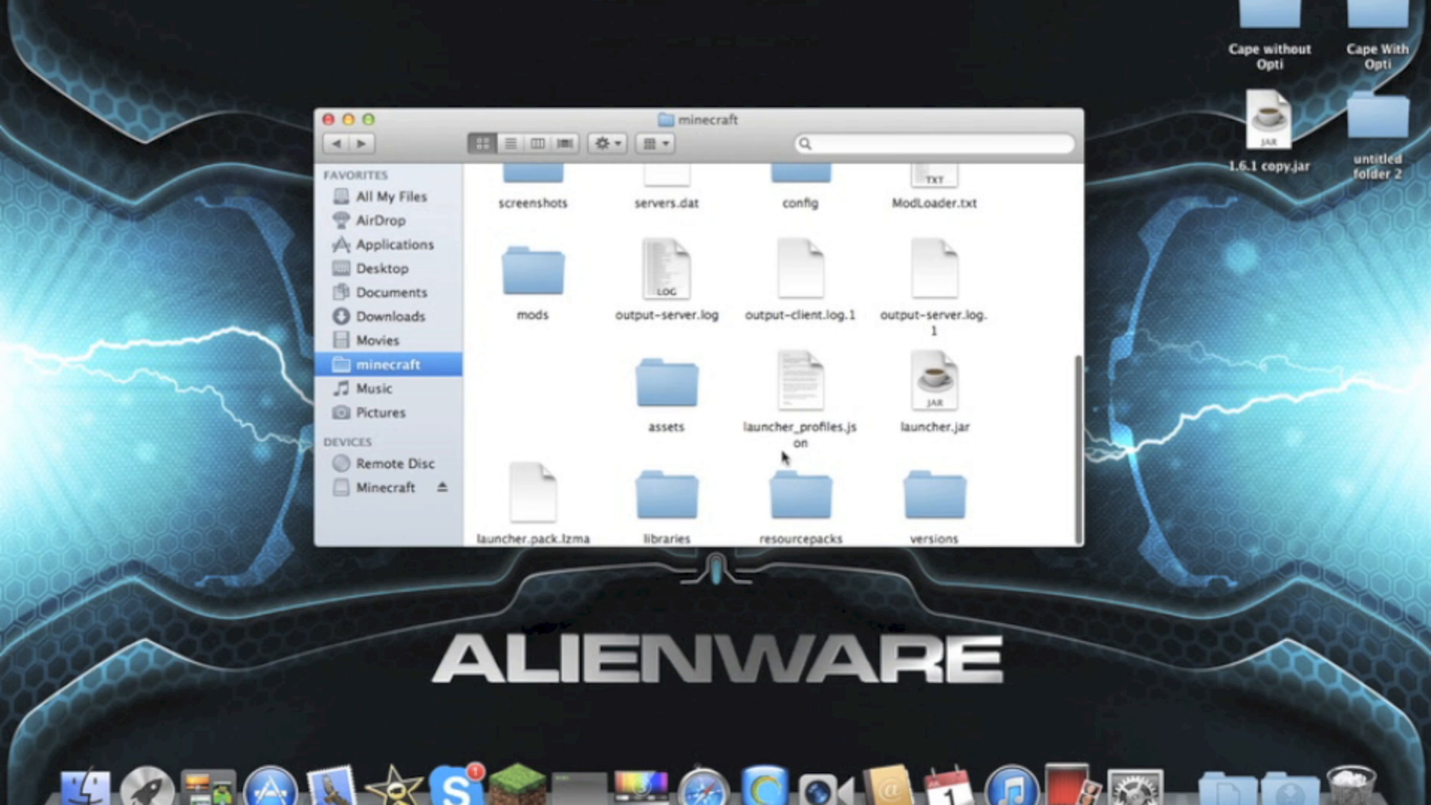
mouse_move(818, 493)
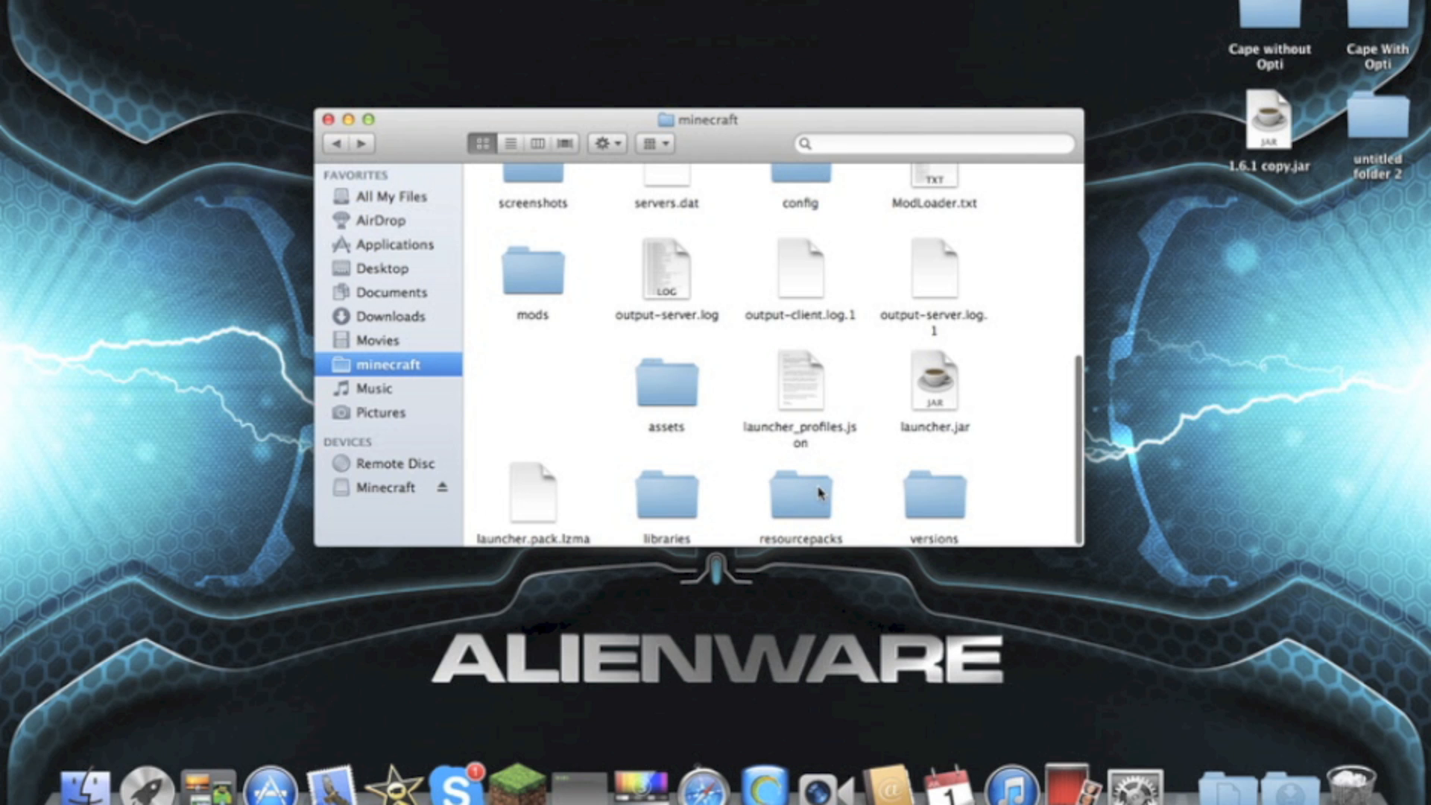
mouse_move(734, 338)
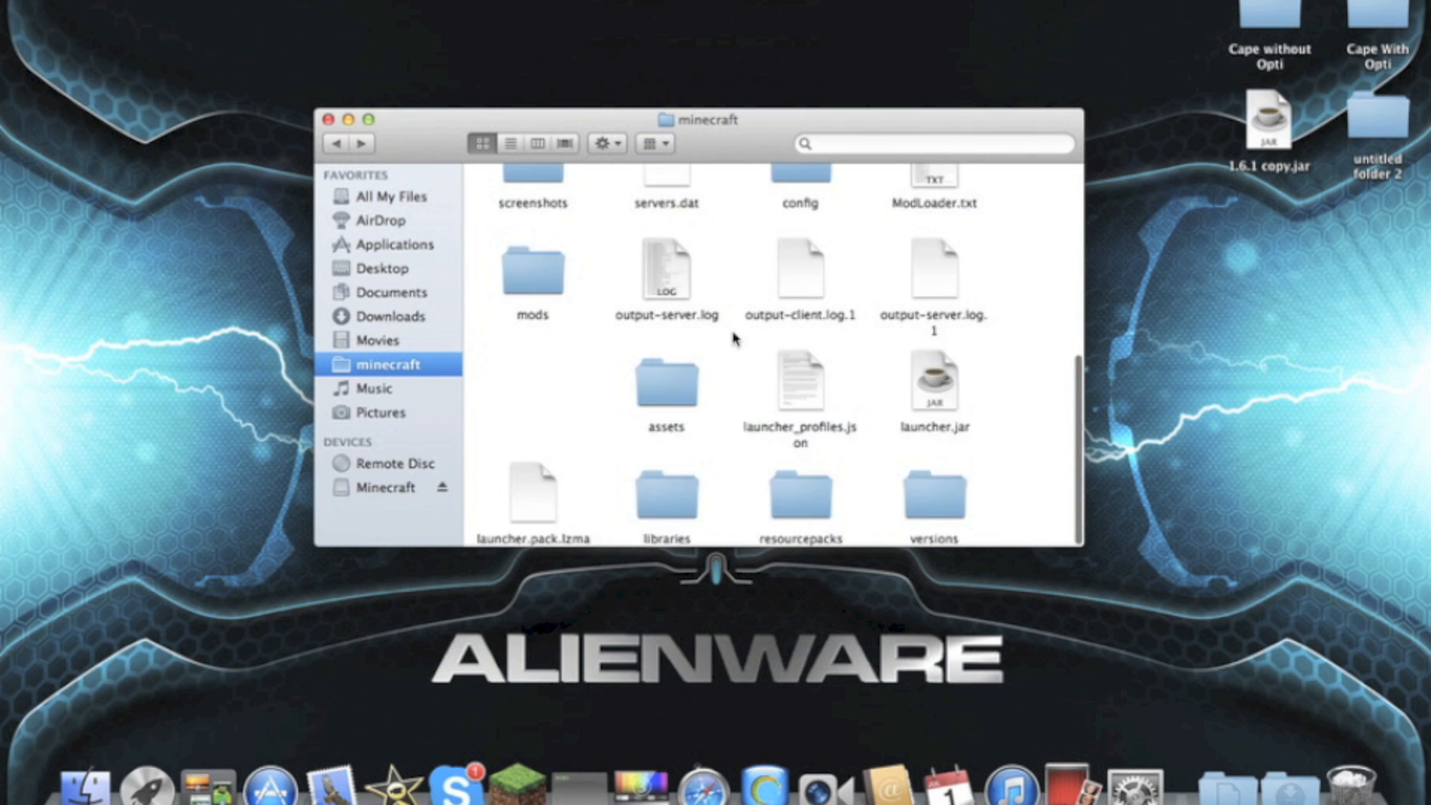
mouse_move(943, 496)
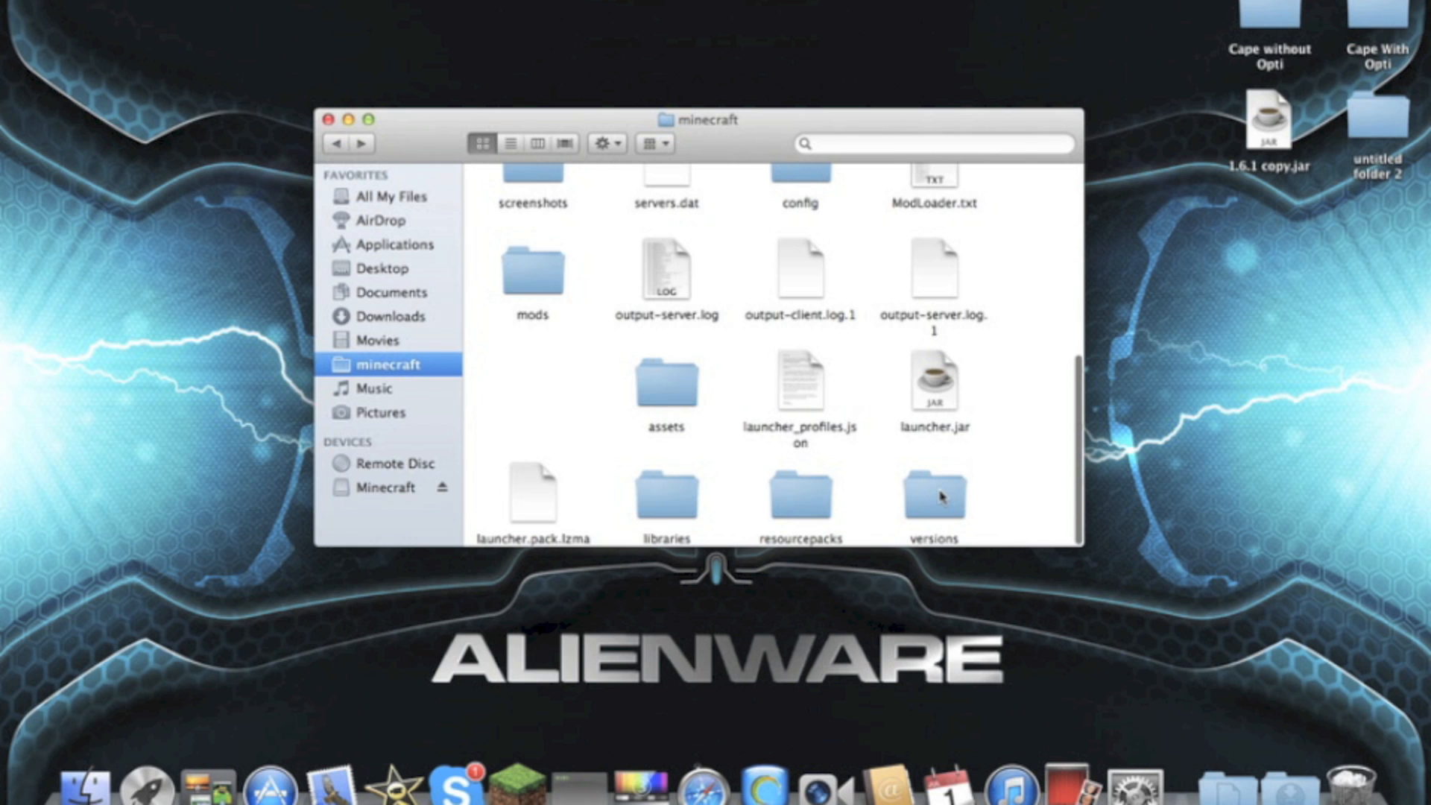
Open versions, then the 1.6.1 folder containing 1.6.1.jar and 1.6.1.json
double_click(932, 491)
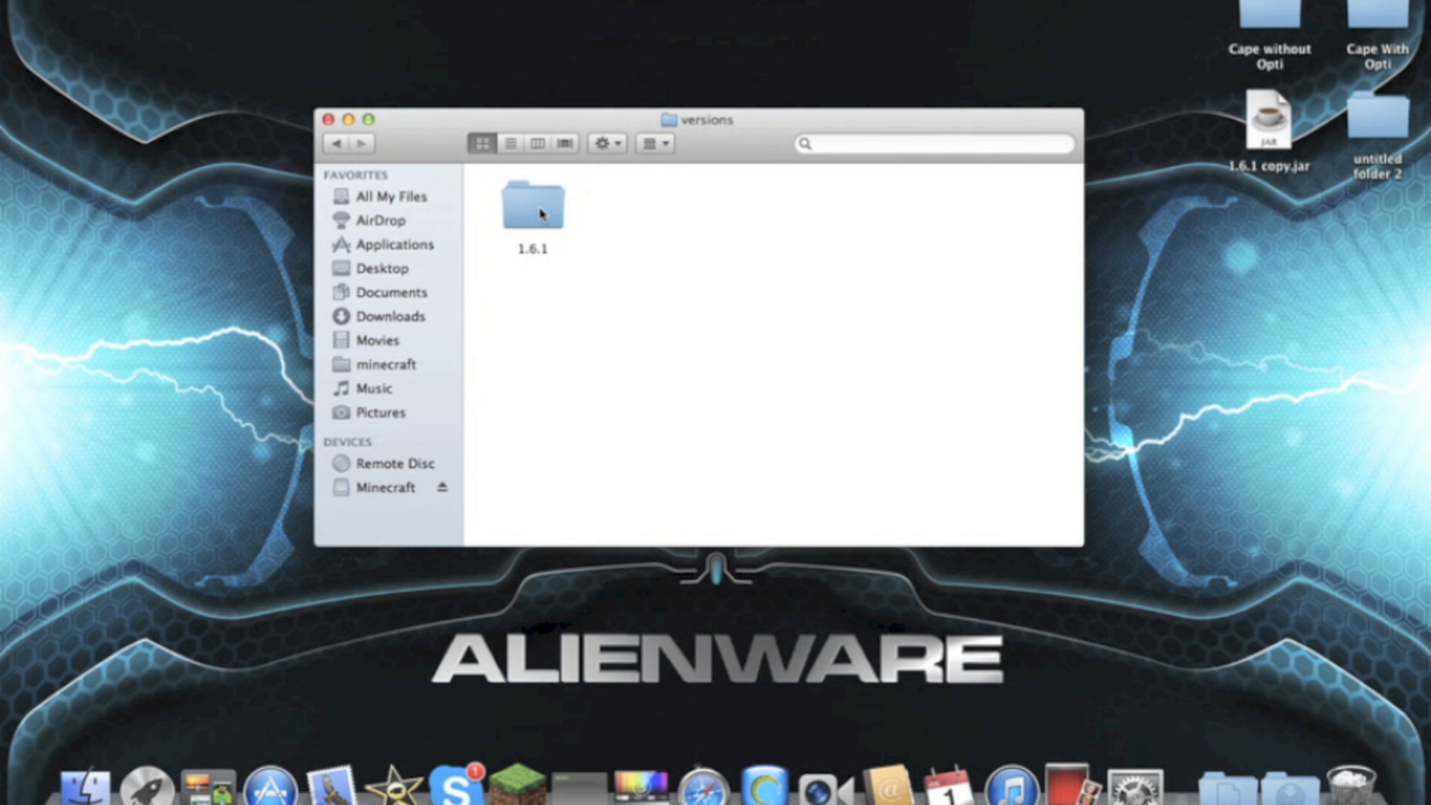
double_click(532, 202)
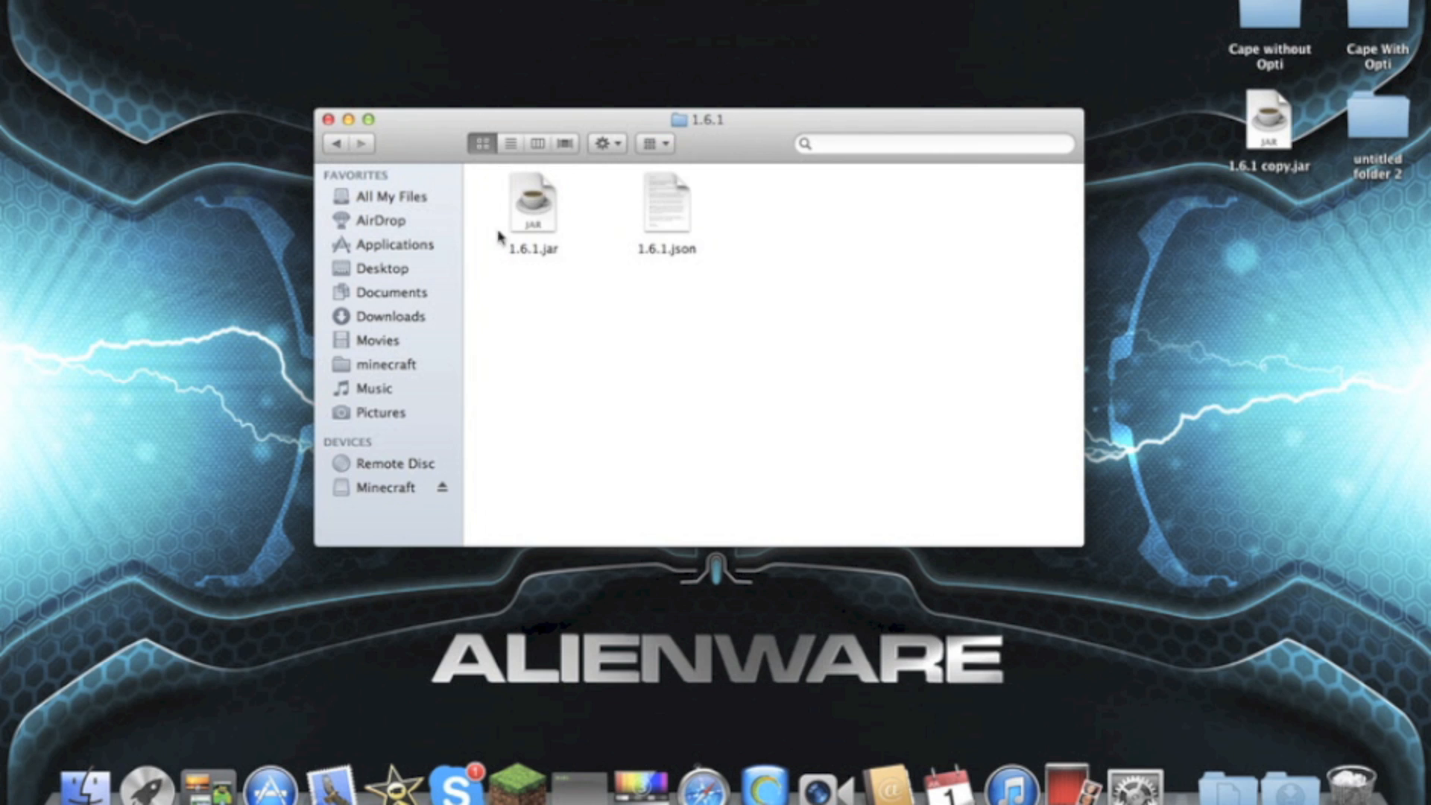
mouse_move(541, 252)
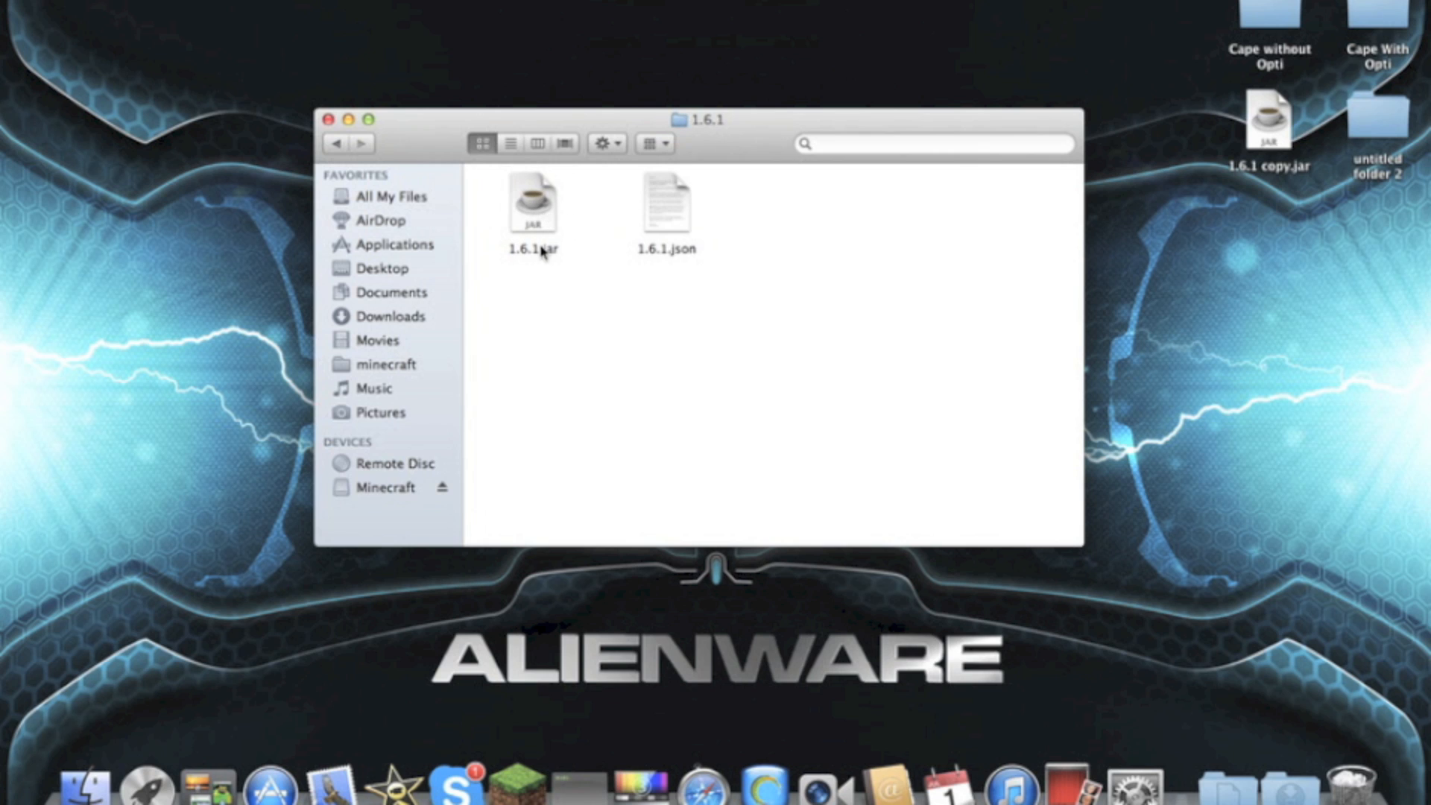
mouse_move(426, 172)
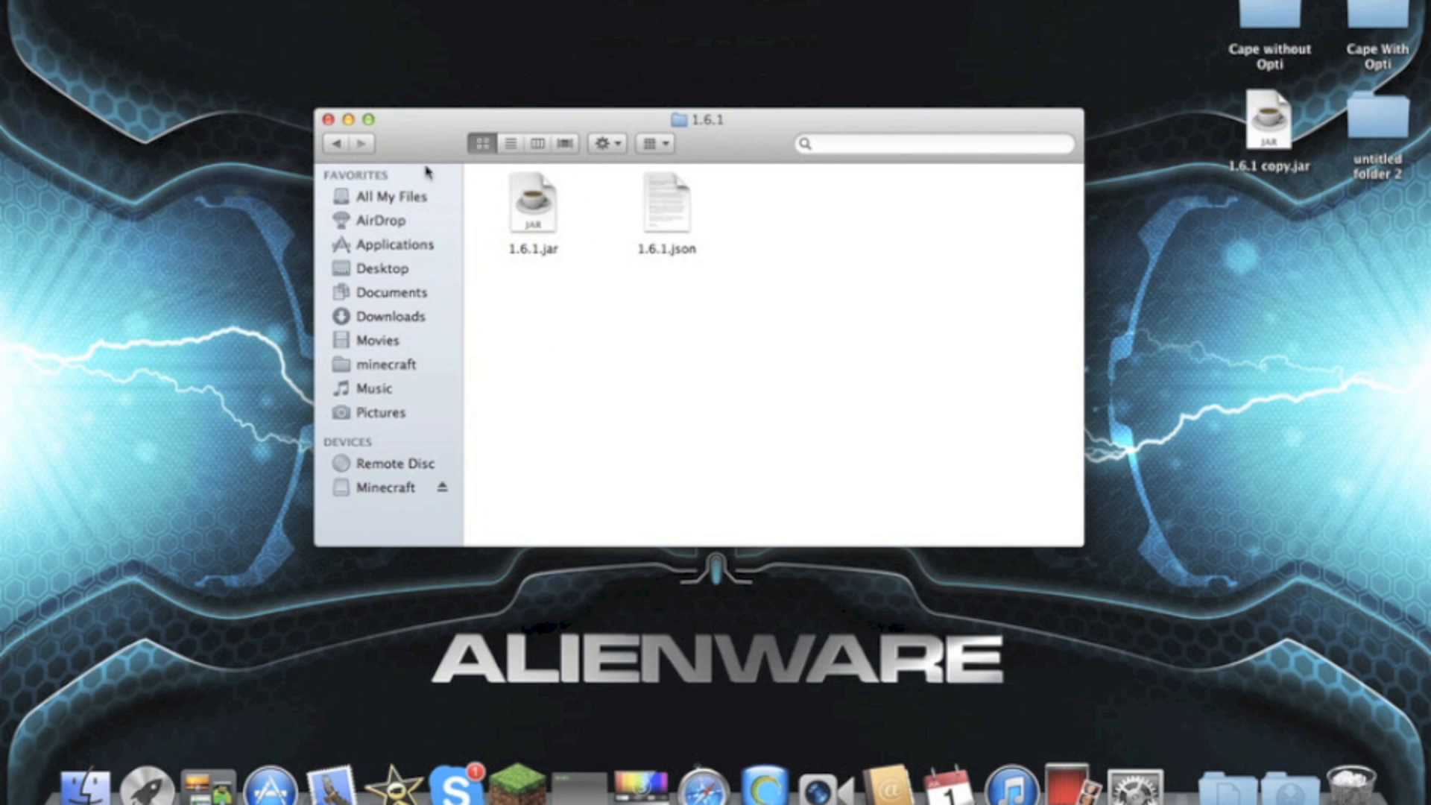
mouse_move(538, 196)
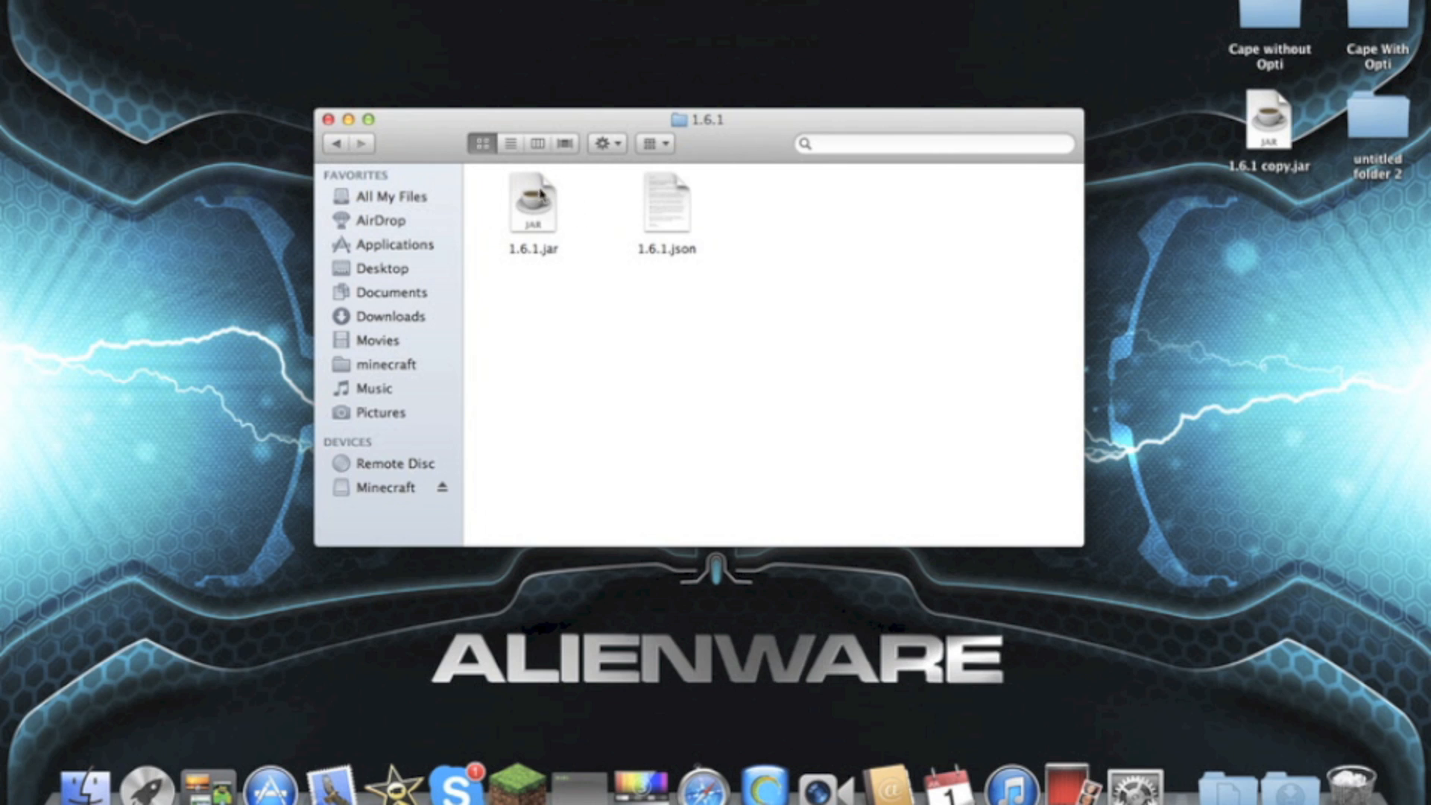
mouse_move(601, 170)
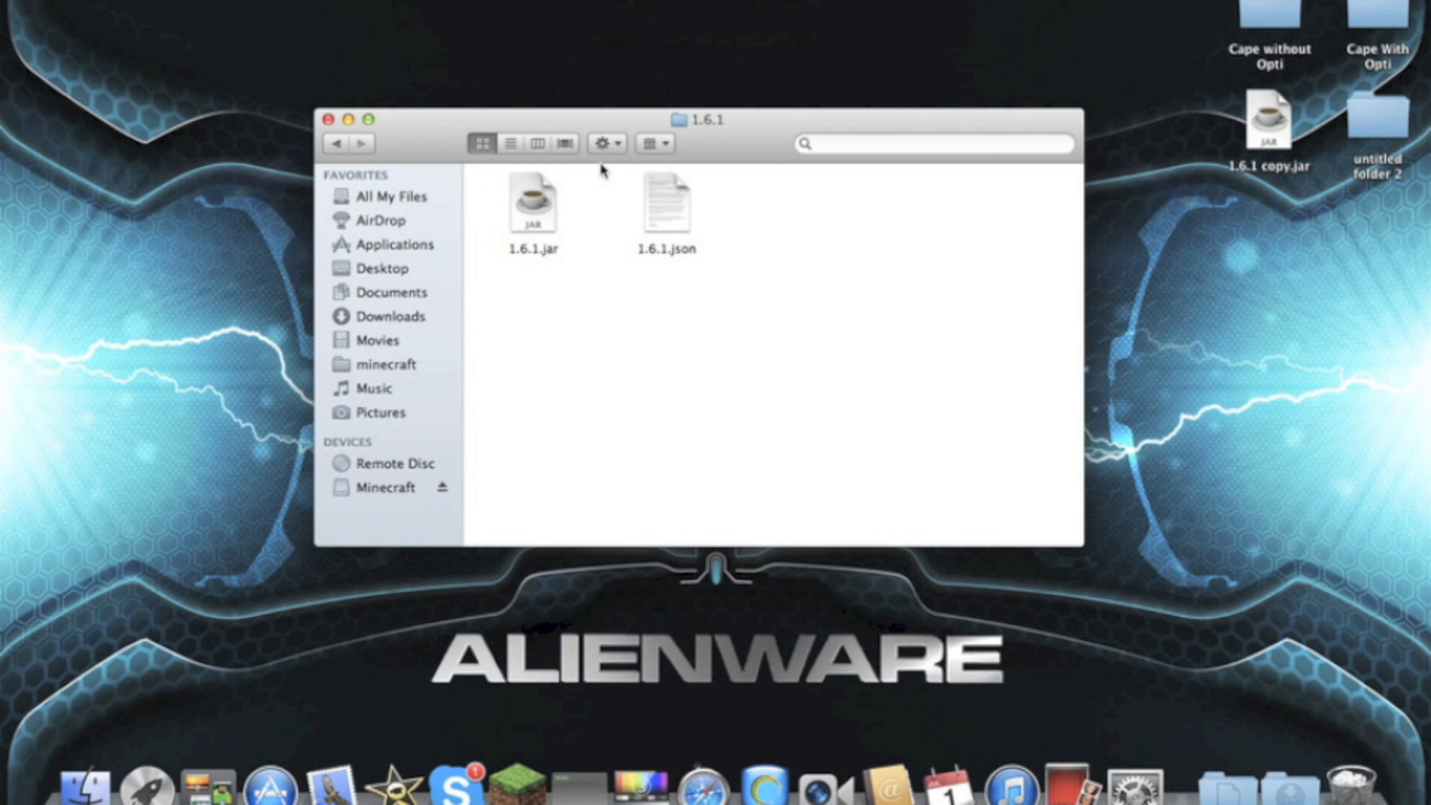
mouse_move(336, 155)
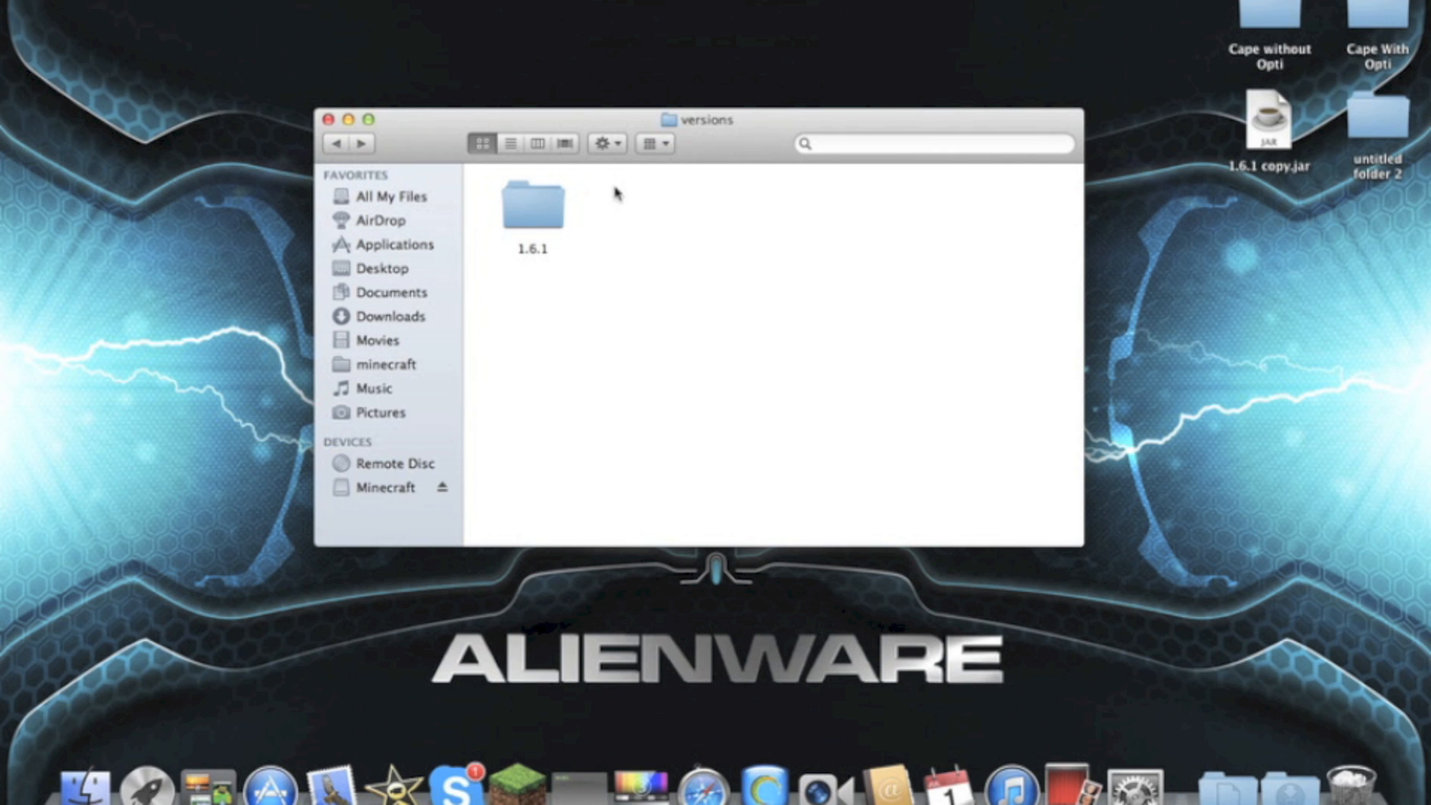
mouse_move(833, 259)
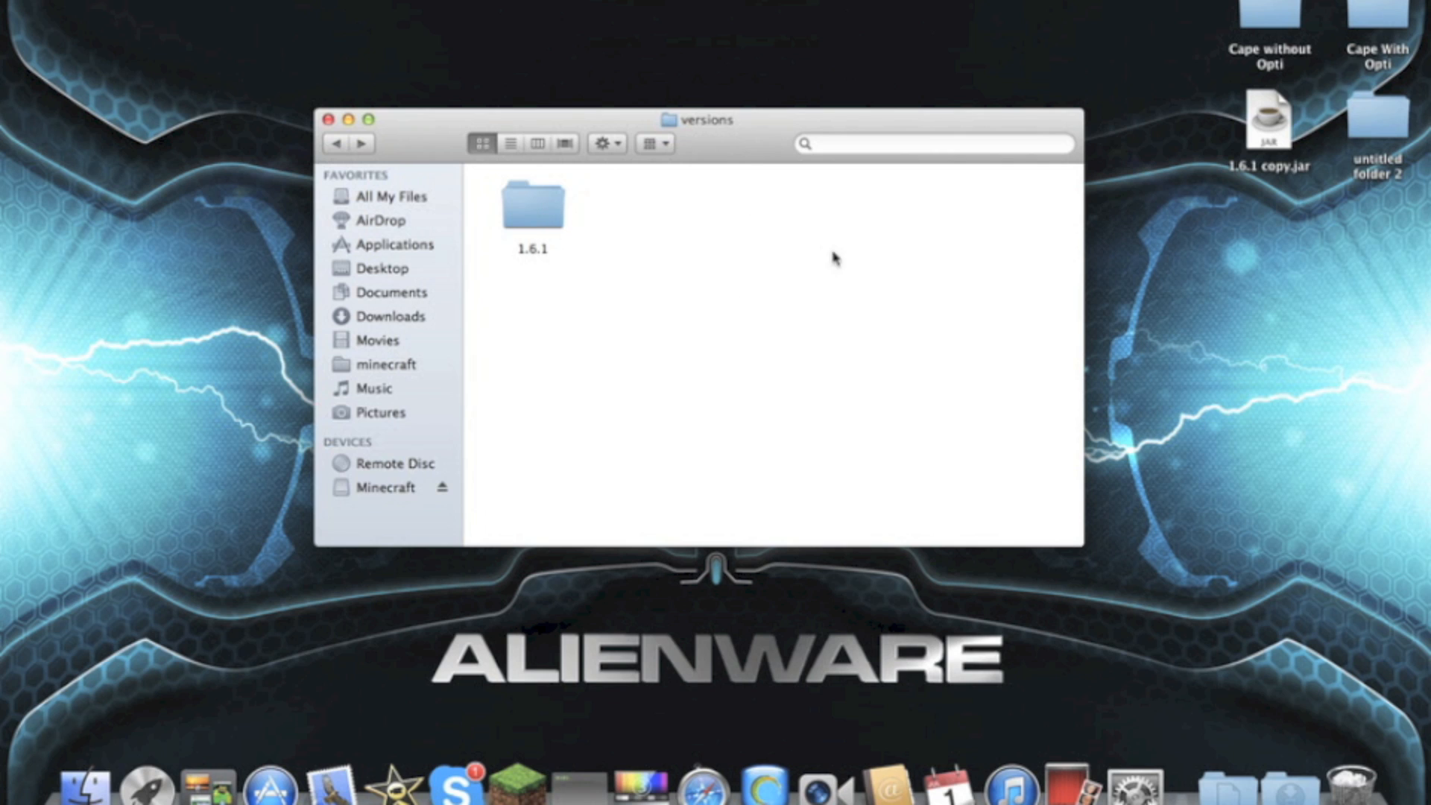
mouse_move(639, 219)
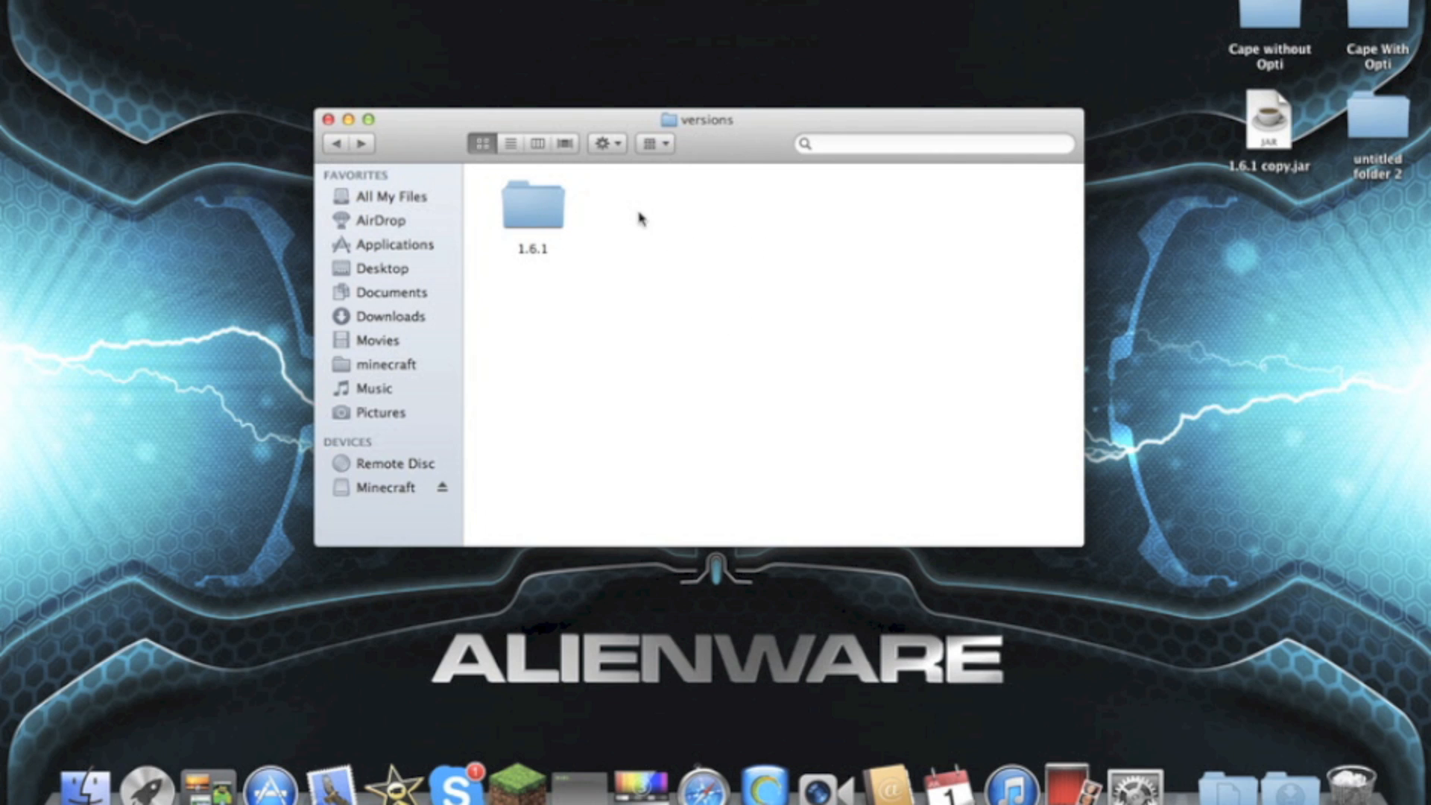